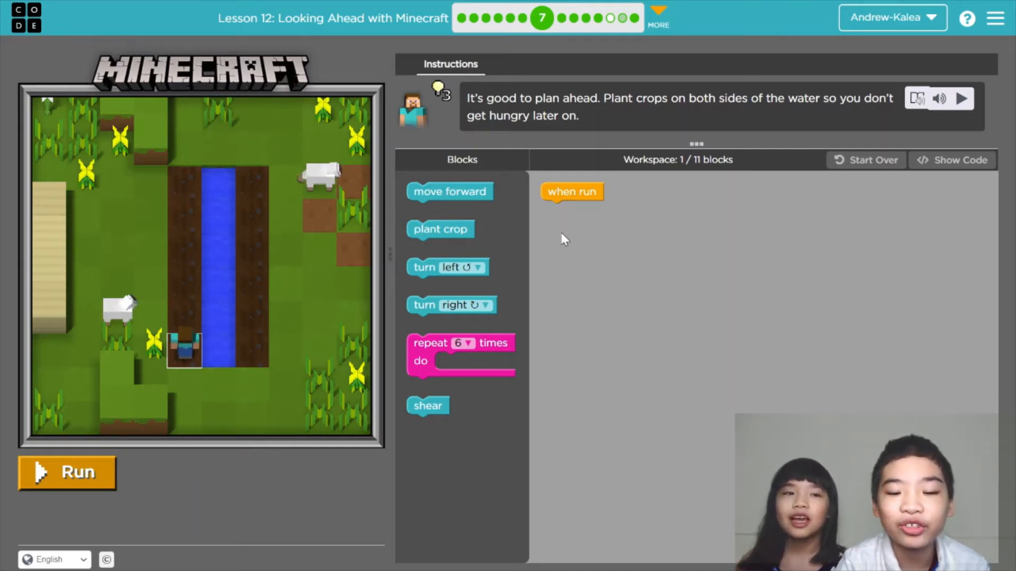
{"action": "mouse_move", "coordinate": [560, 227]}
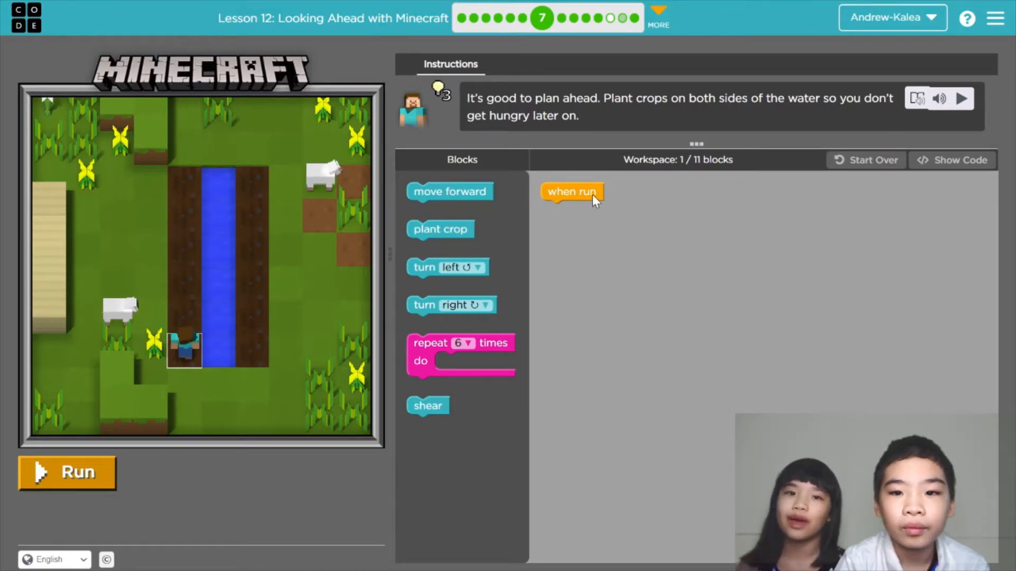
{"action": "mouse_move", "coordinate": [441, 94]}
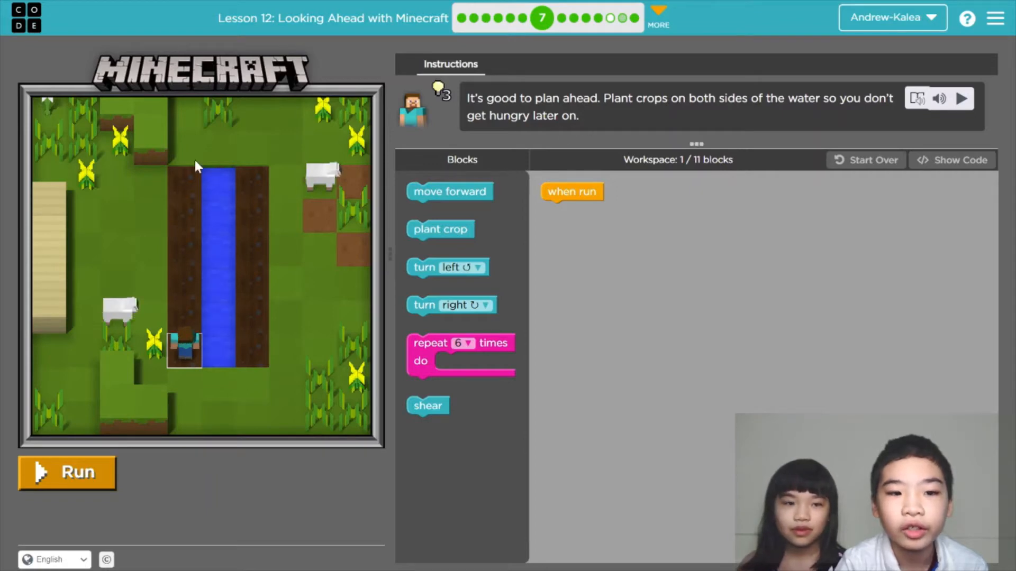
{"action": "mouse_move", "coordinate": [576, 190]}
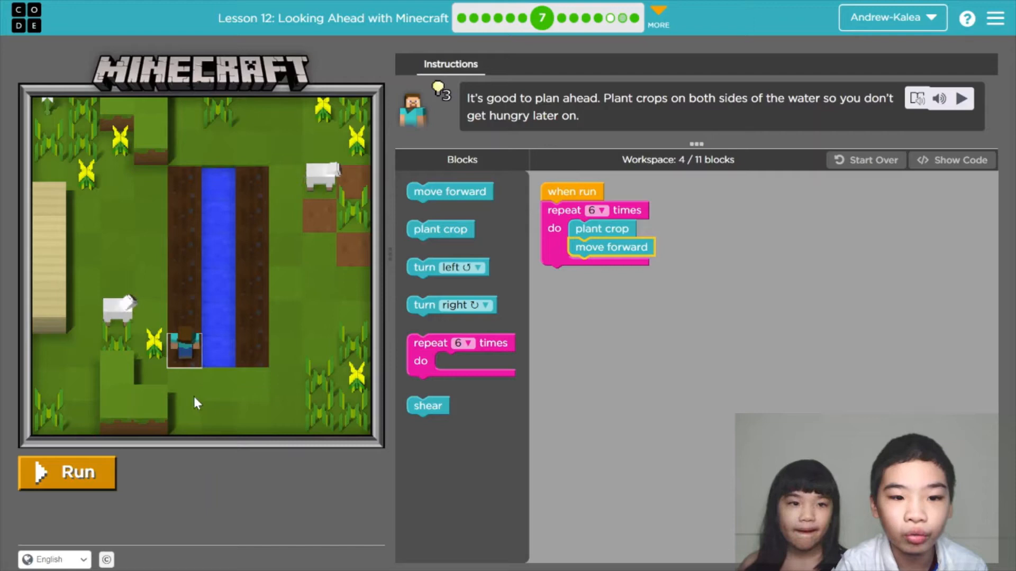
- Test-run the repeat-6 plant-crop-and-move program, then reset the level
{"action": "left_click", "coordinate": [67, 472]}
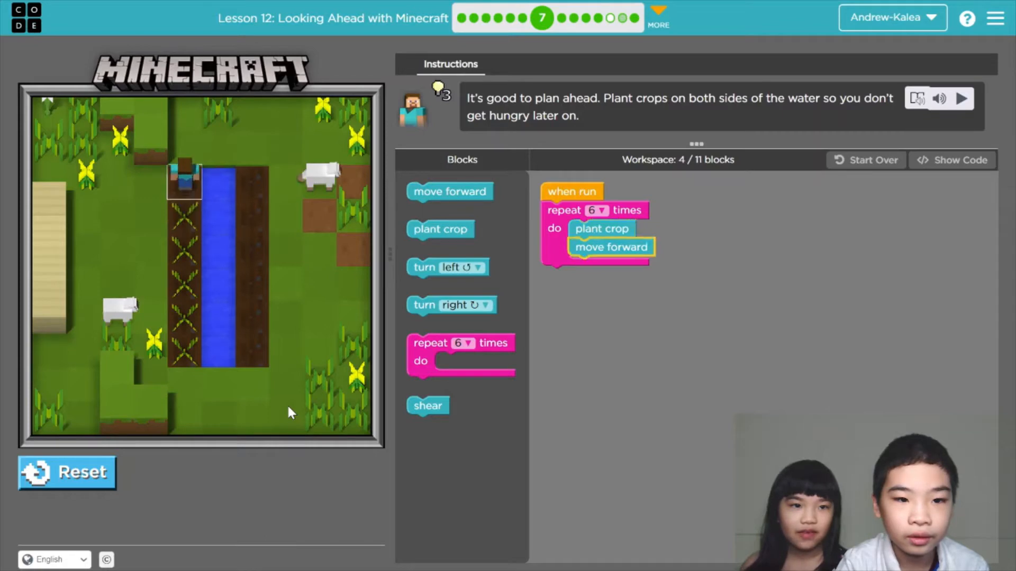
{"action": "left_click", "coordinate": [67, 472]}
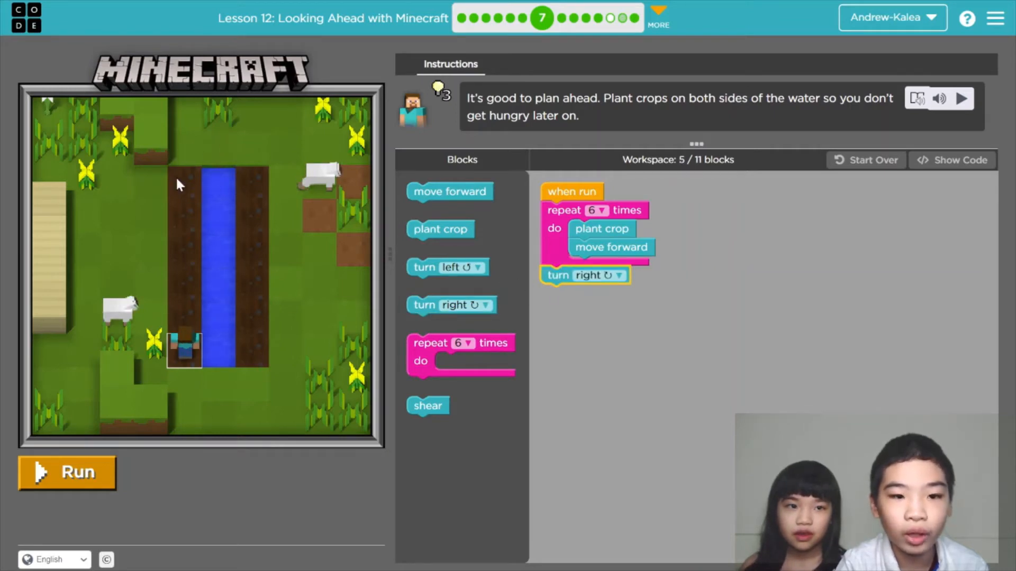
{"action": "mouse_move", "coordinate": [208, 186]}
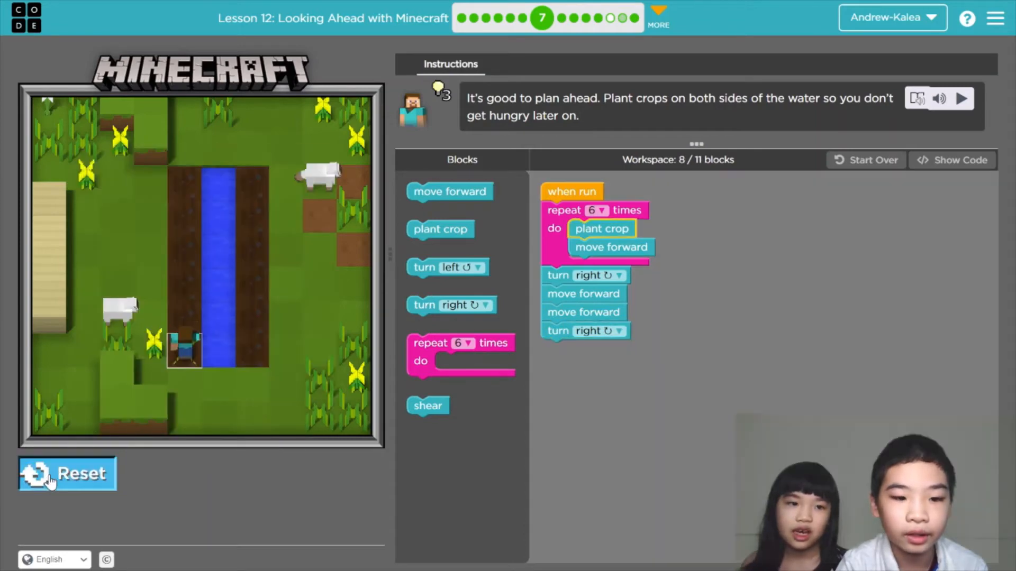
- Reset the level after testing turn right, two forward moves and turn right
{"action": "left_click", "coordinate": [67, 473]}
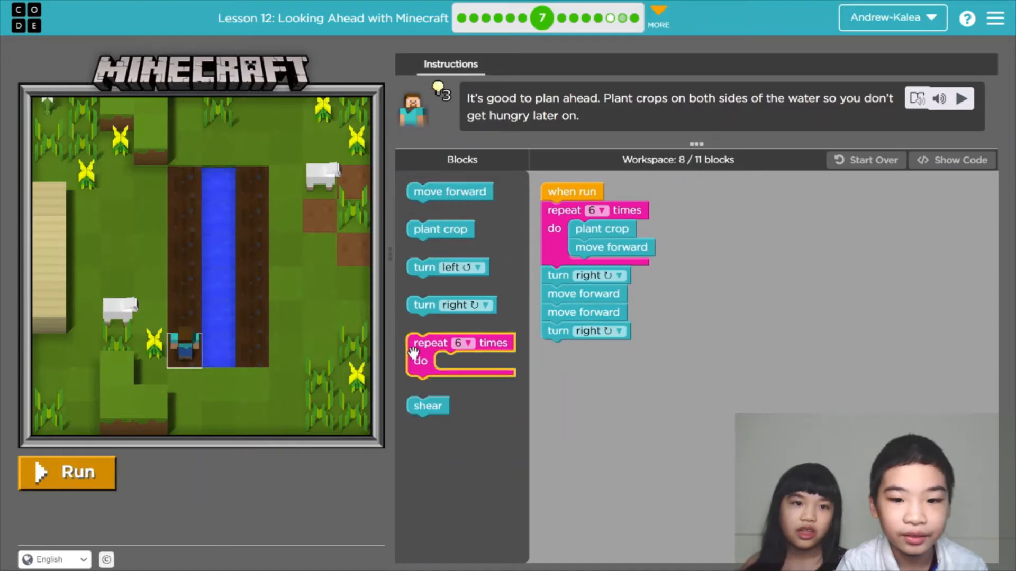
- Add a second repeat loop set to 7 for planting crops
{"action": "left_click", "coordinate": [596, 350]}
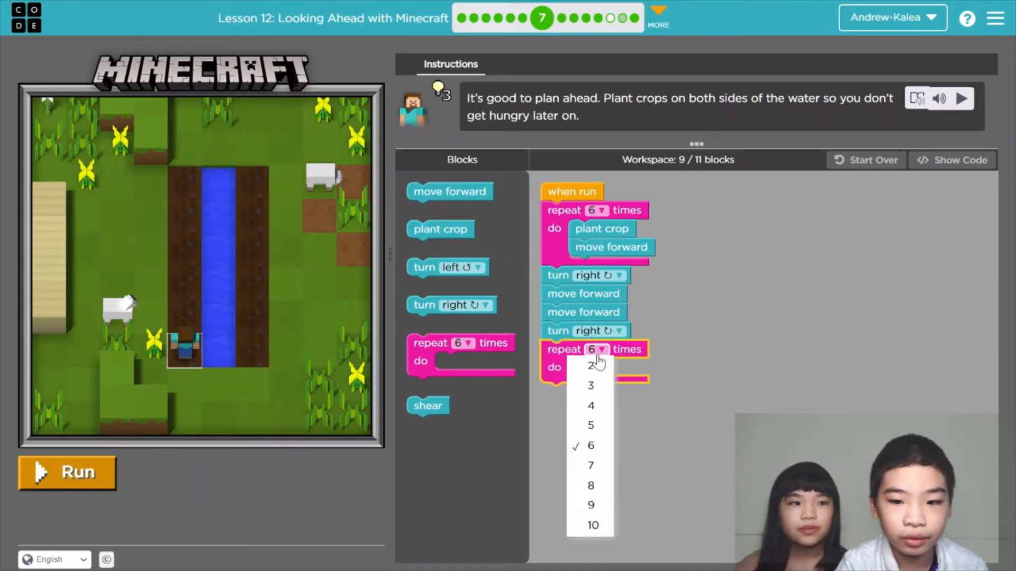
{"action": "left_click", "coordinate": [591, 465]}
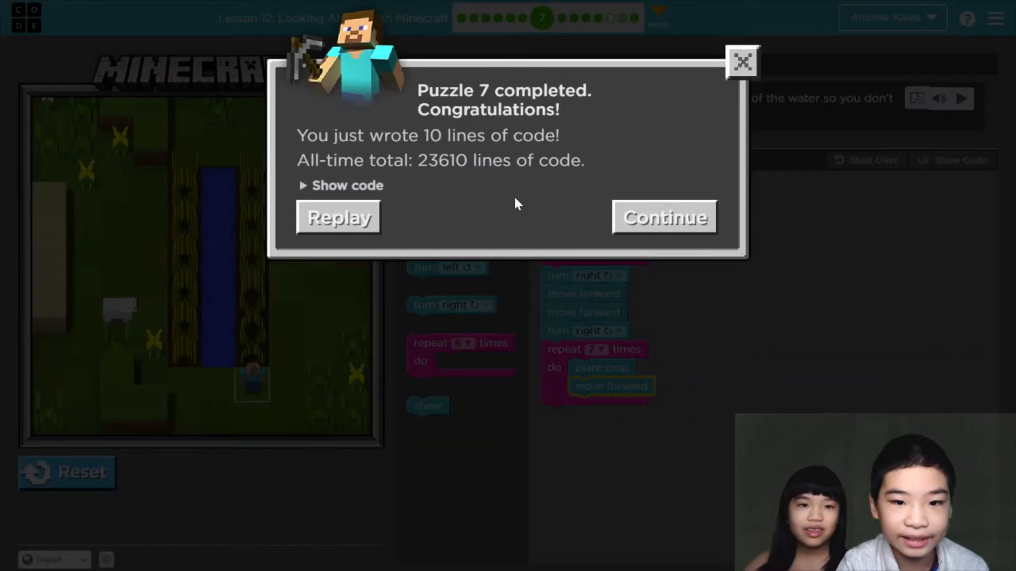
- Continue past the puzzle 7 completion dialog to load puzzle 8
{"action": "left_click", "coordinate": [664, 217]}
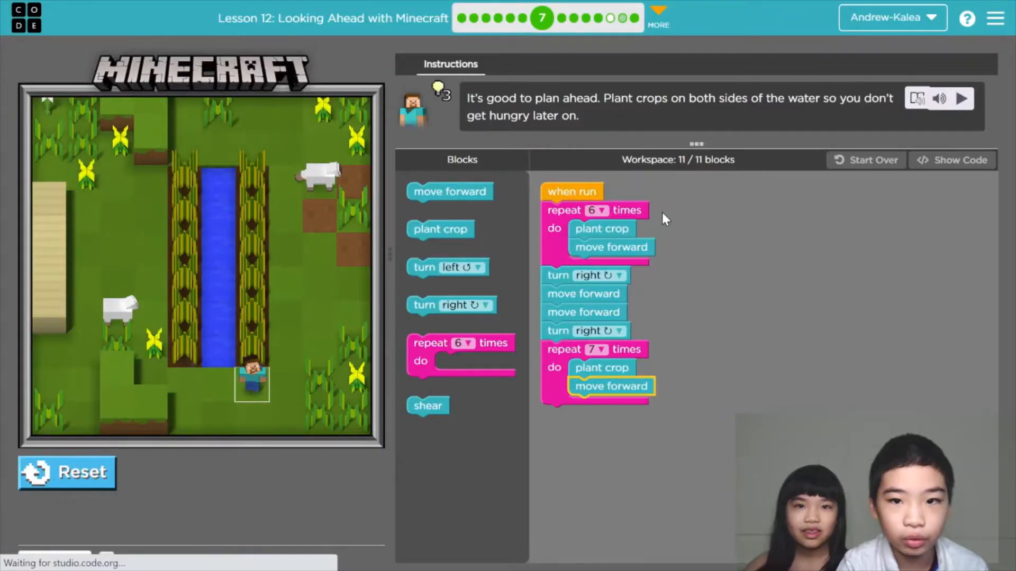
{"action": "left_click", "coordinate": [554, 18]}
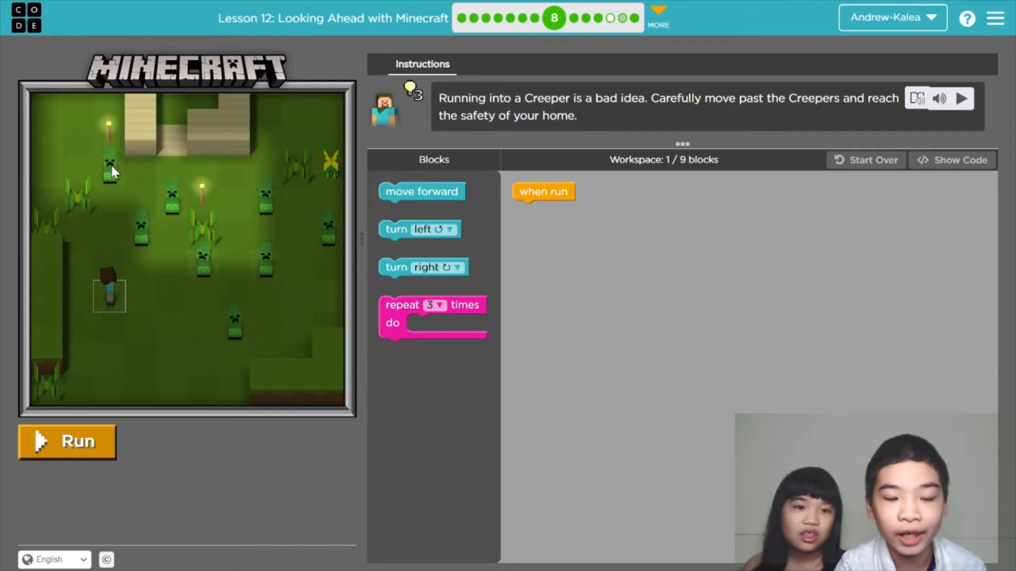
{"action": "mouse_move", "coordinate": [185, 256]}
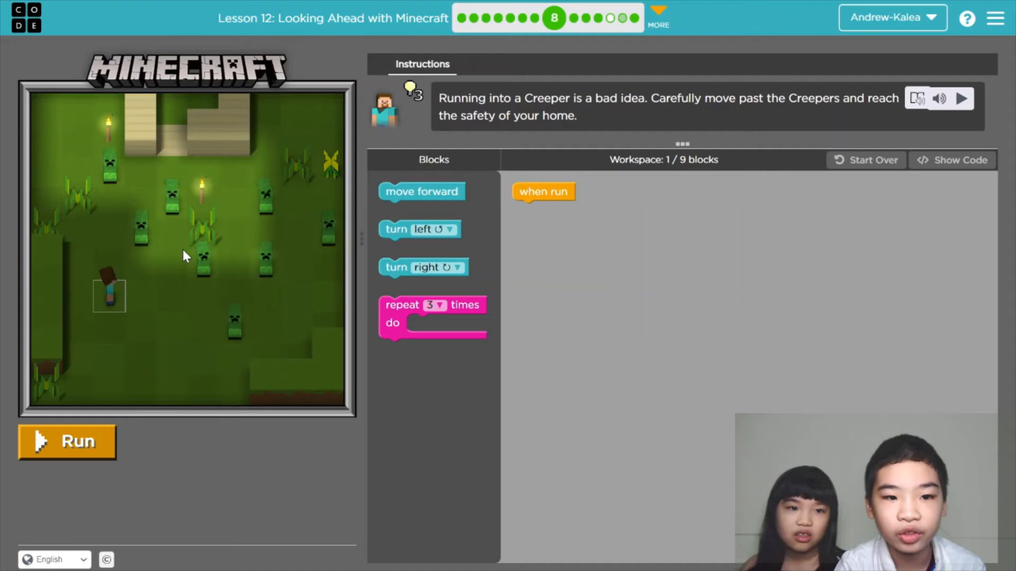
{"action": "mouse_move", "coordinate": [191, 283]}
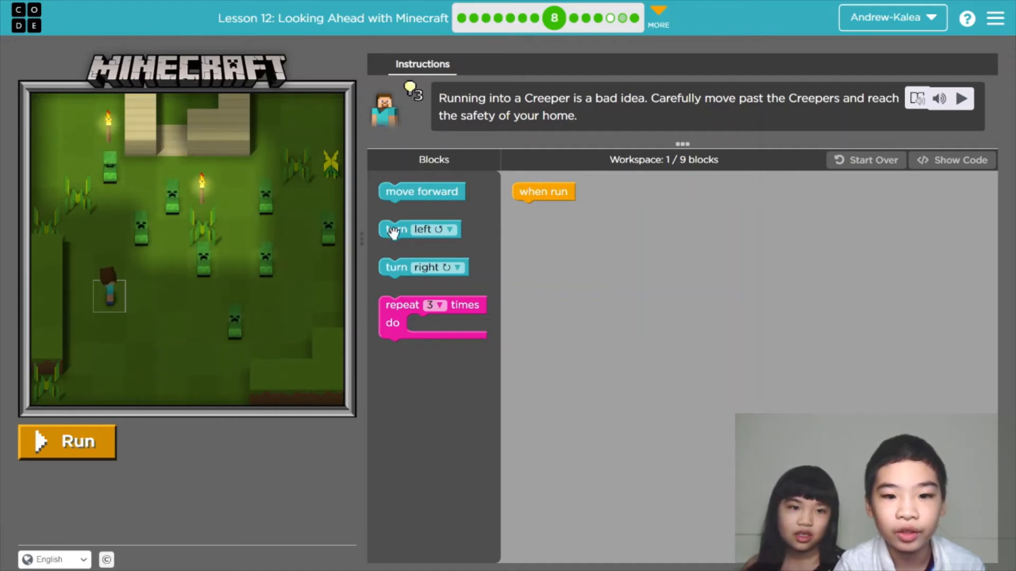
- Add a repeat-4 move-forward loop, test-run it and reset
{"action": "left_click", "coordinate": [572, 210]}
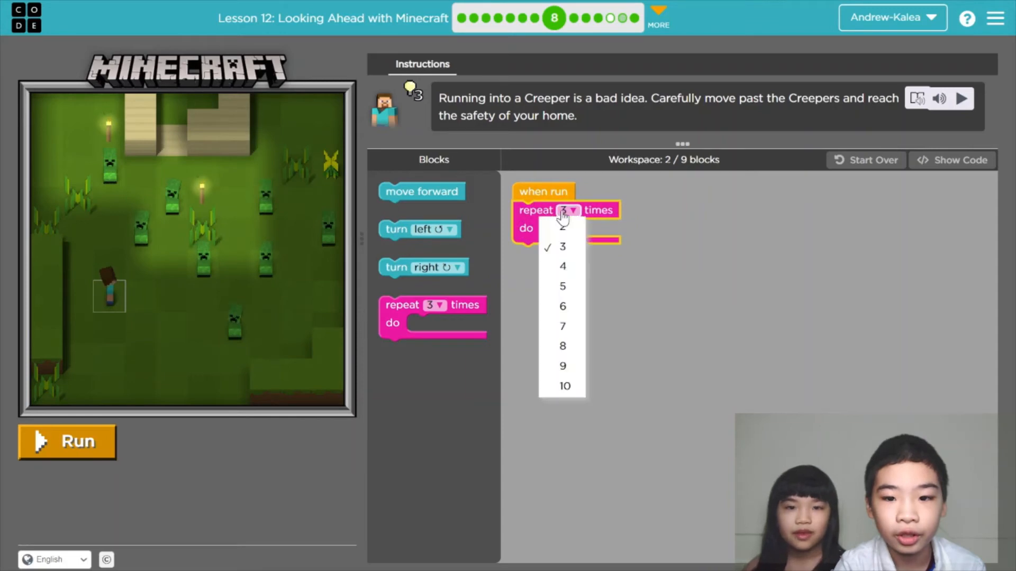
{"action": "left_click", "coordinate": [562, 266]}
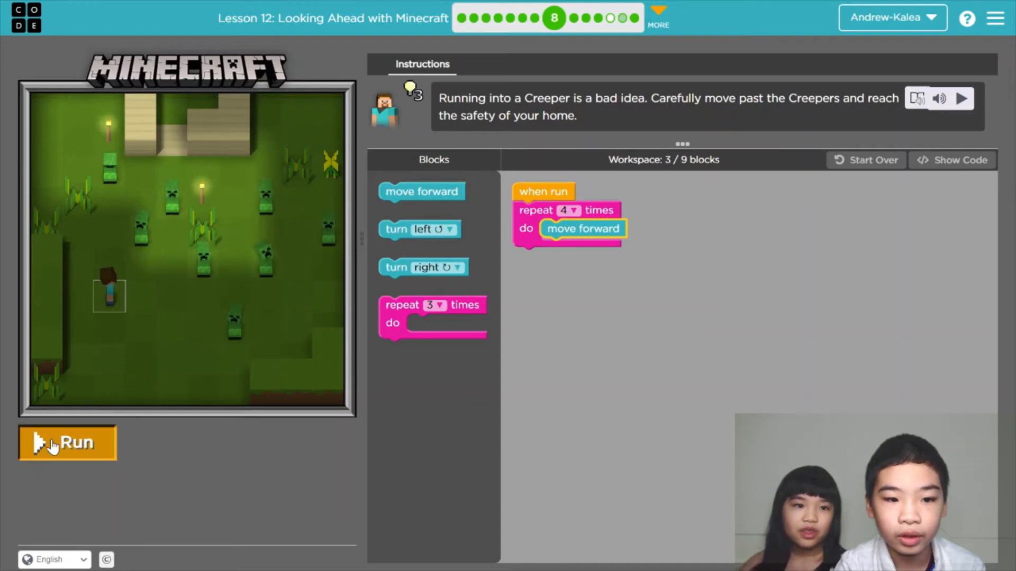
{"action": "left_click", "coordinate": [66, 442]}
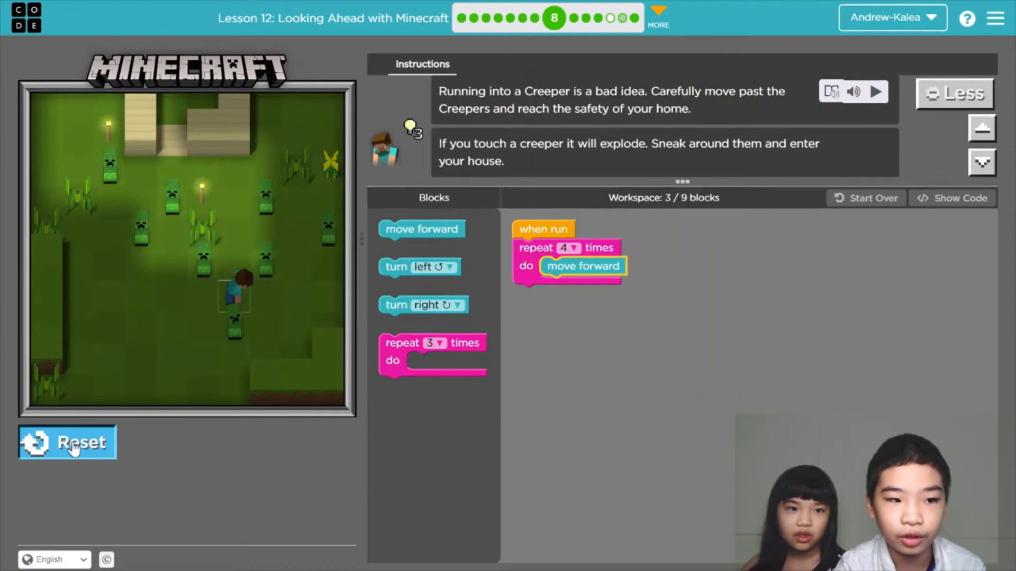
{"action": "left_click", "coordinate": [66, 442]}
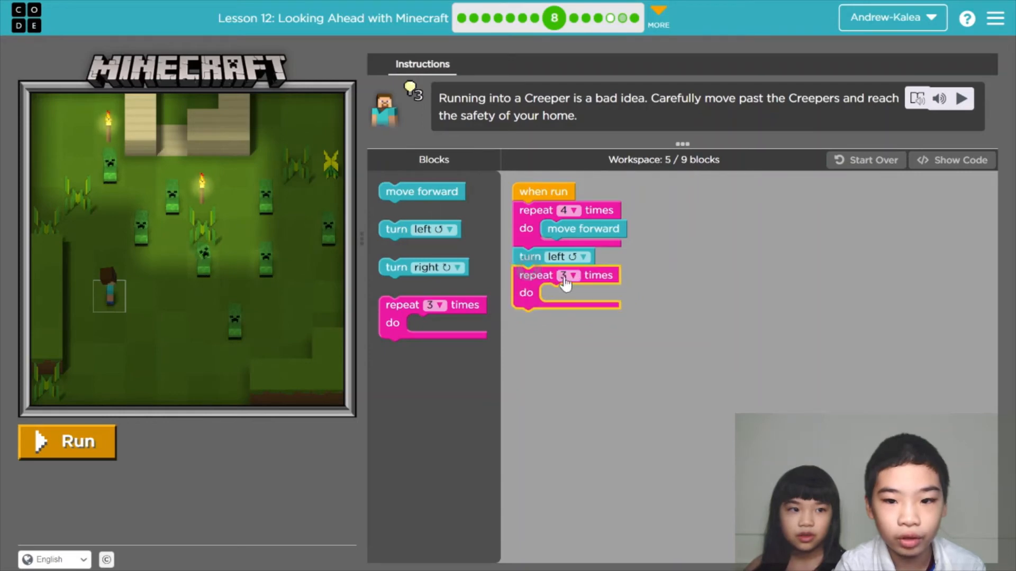
- Set the second loop after turn left to repeat 4, test and reset
{"action": "left_click", "coordinate": [567, 275]}
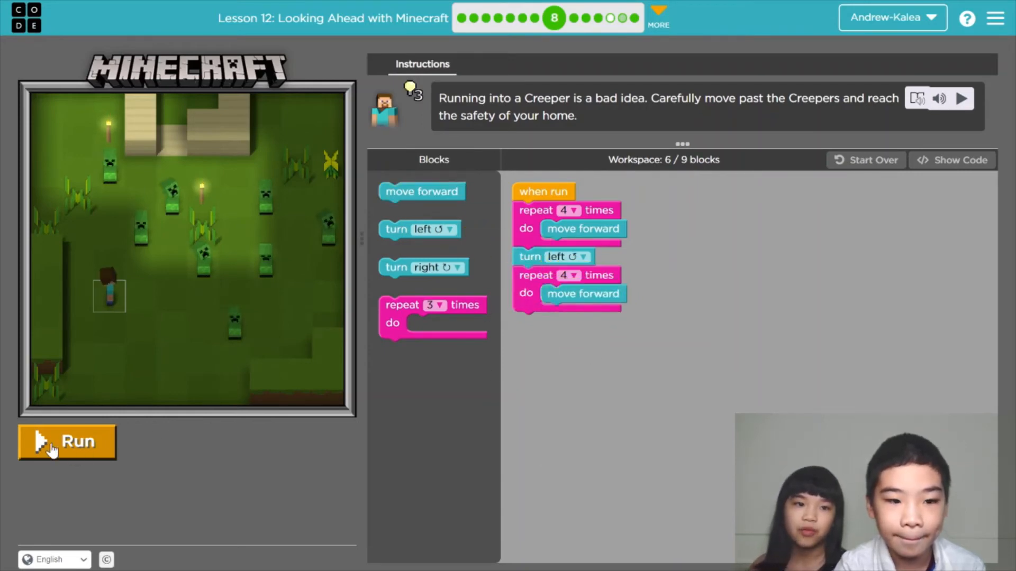
{"action": "left_click", "coordinate": [65, 442]}
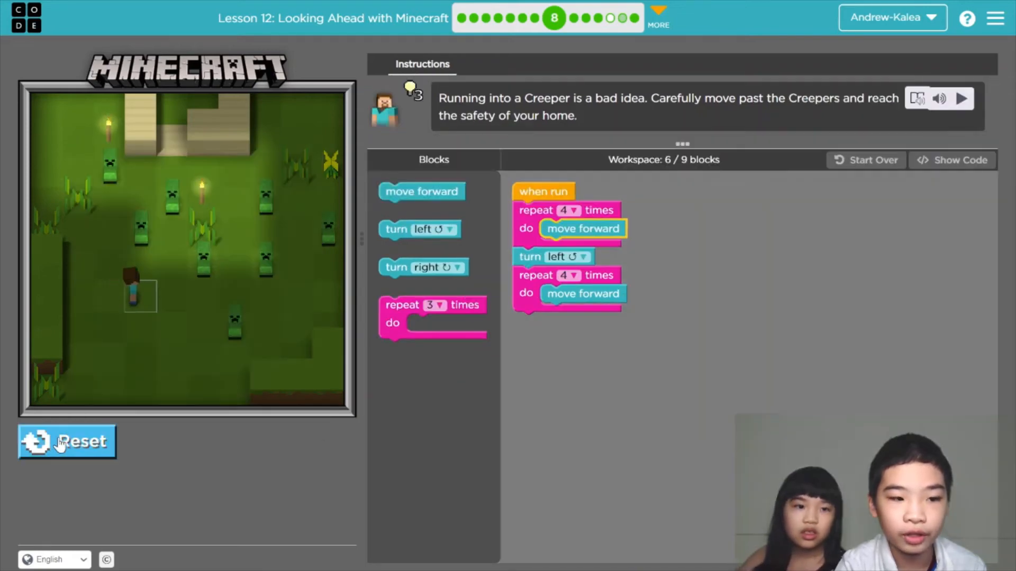
{"action": "left_click", "coordinate": [67, 441]}
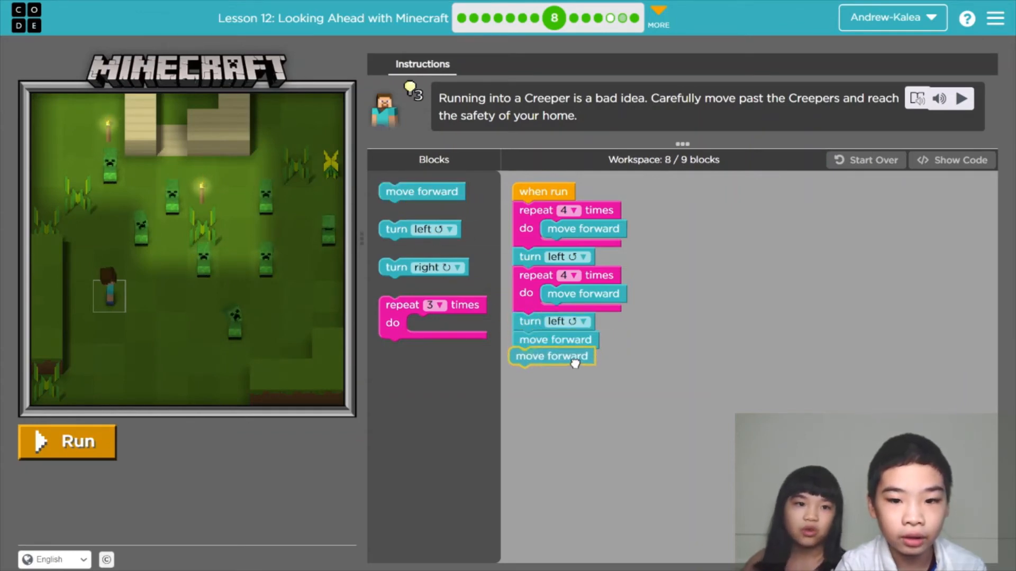
- Run puzzle 8's program ending with turn left and two forward moves
{"action": "left_click", "coordinate": [67, 441]}
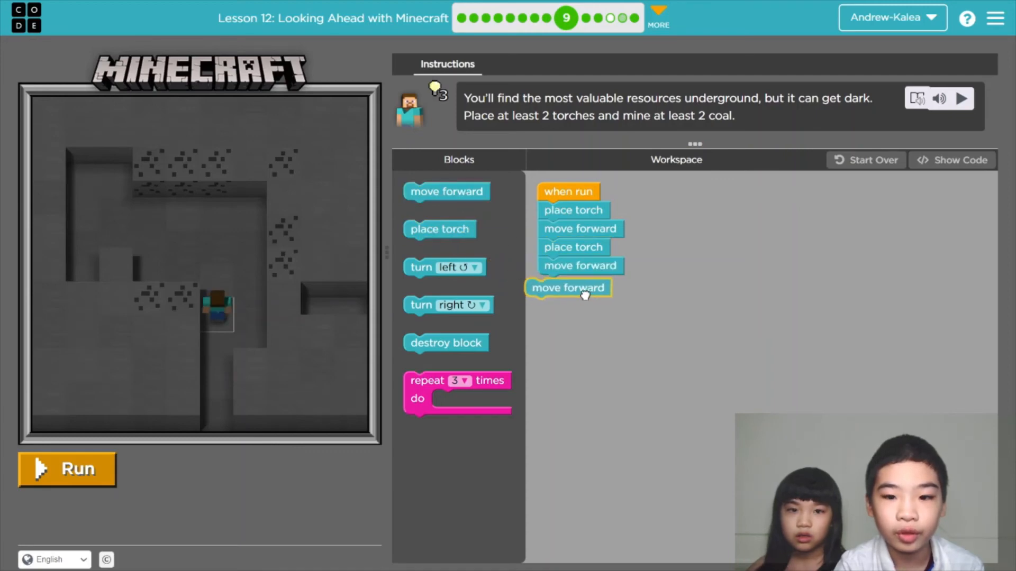
- Add another move forward after the two place-torch moves in puzzle 9
{"action": "left_click", "coordinate": [66, 468]}
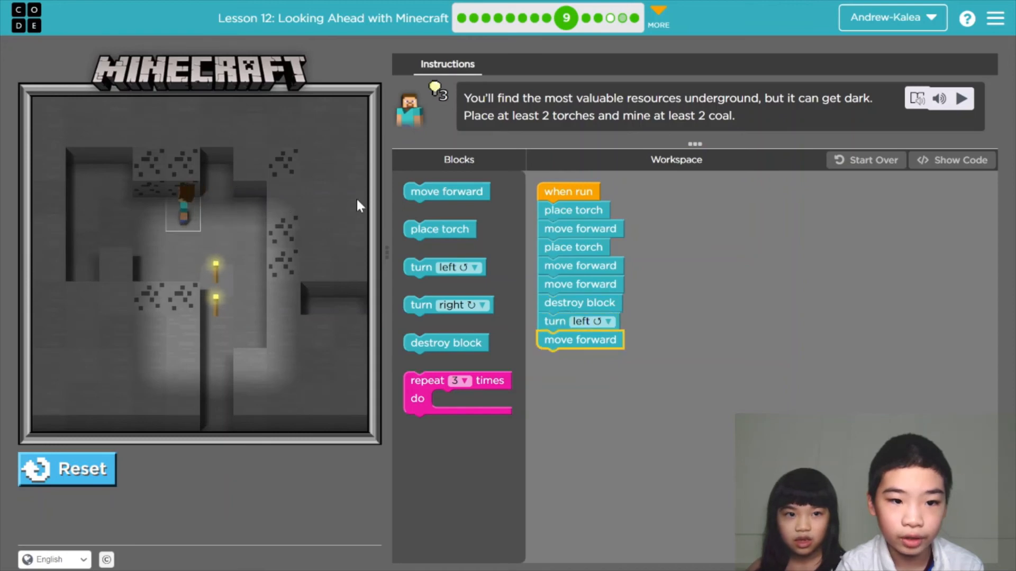
- Reset the level and rerun the program ending with turn right and destroy block
{"action": "left_click", "coordinate": [66, 469]}
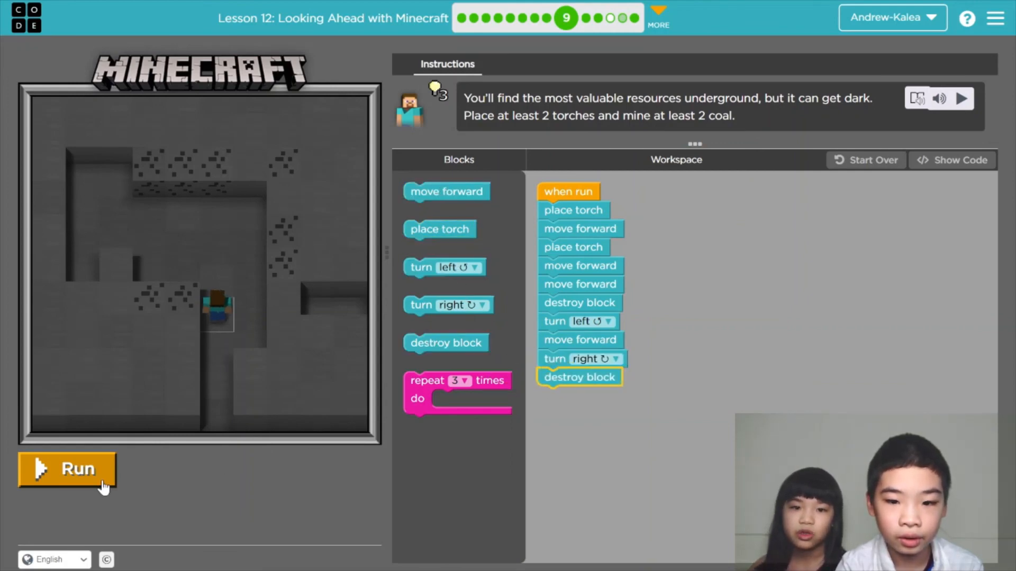
{"action": "left_click", "coordinate": [66, 468]}
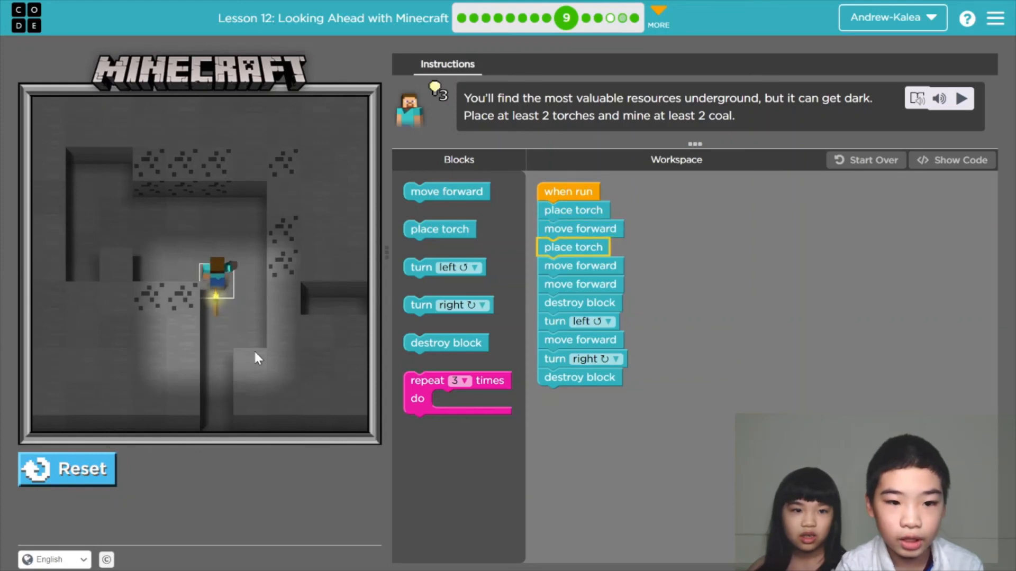